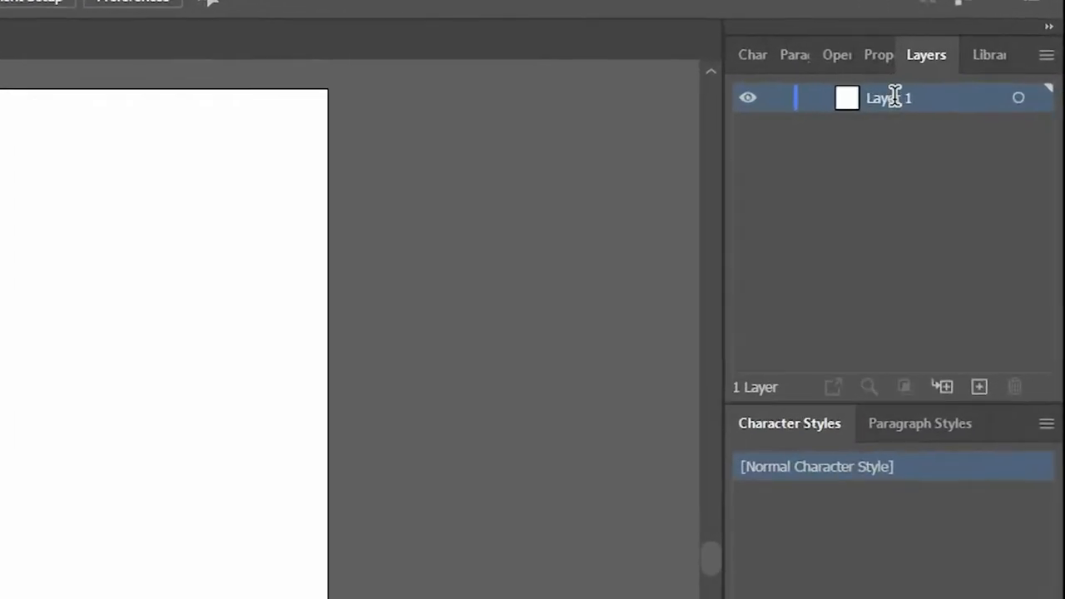
Step: Rename Layer 1 to Y and create a second layer named X
double_click(888, 97)
text(Y)
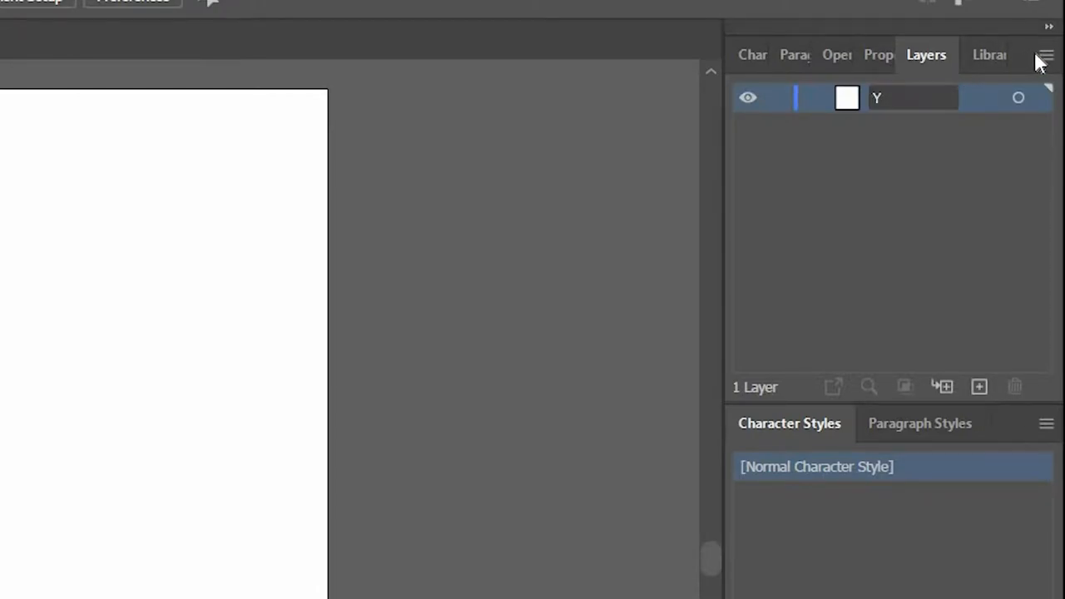
click(1045, 55)
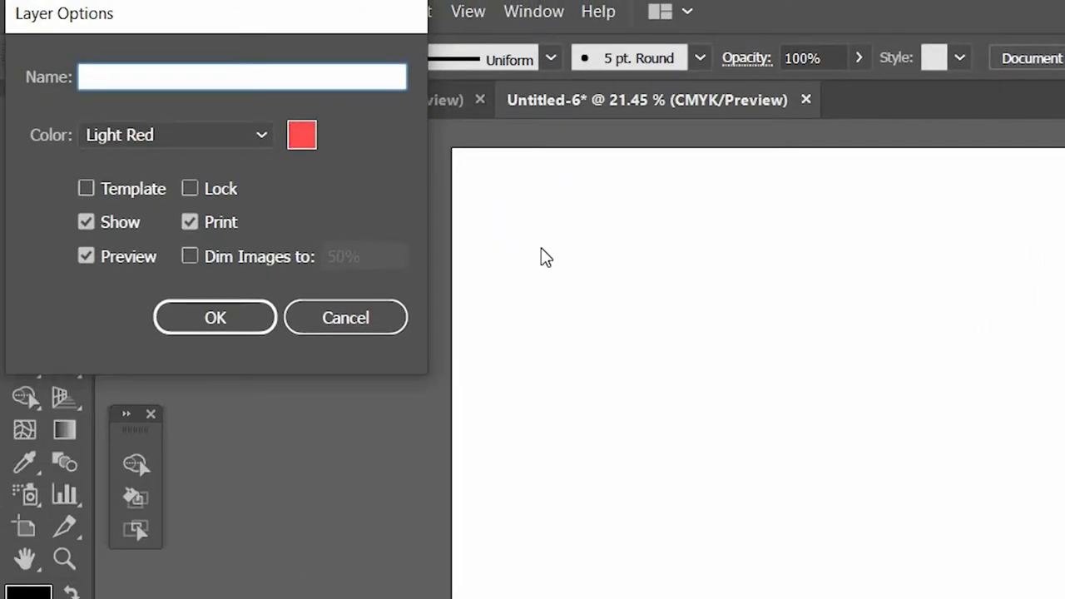
text(X)
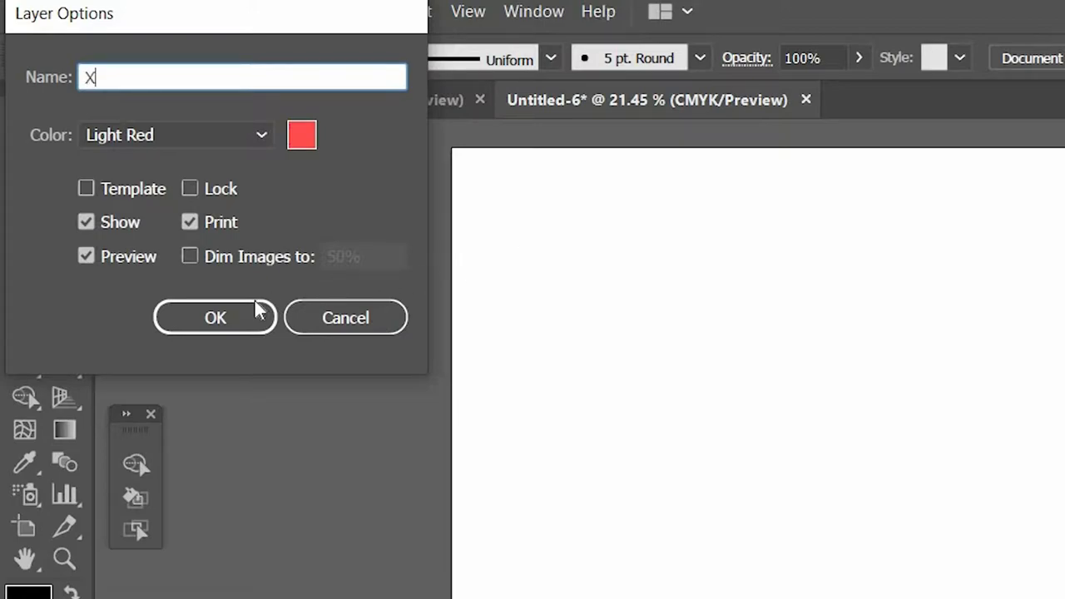
click(215, 317)
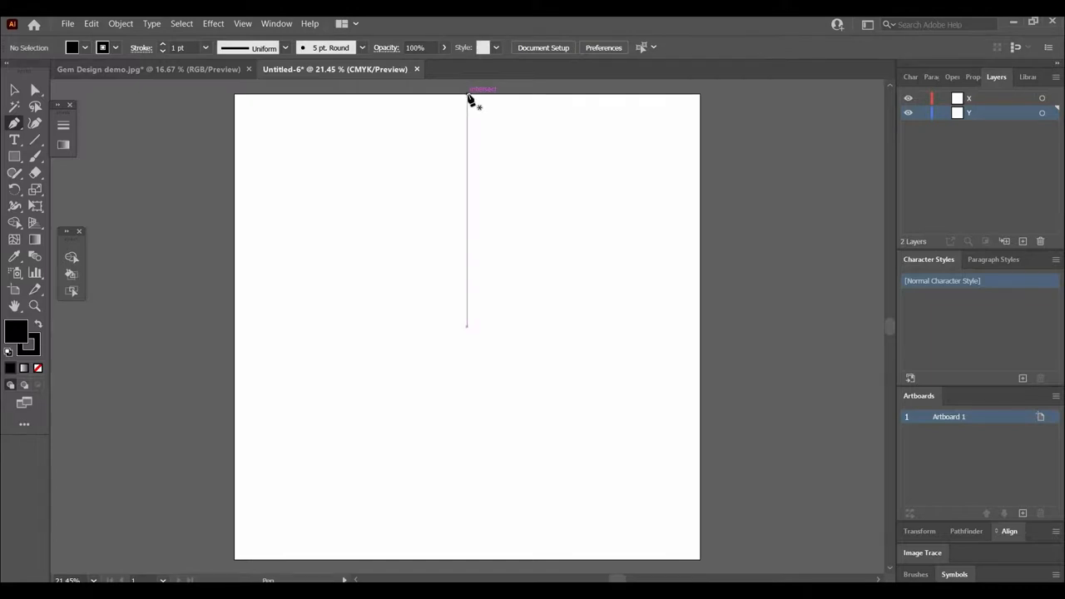
Step: Draw a vertical centre line on Y and a horizontal middle line on X, quartering the artboard
click(467, 326)
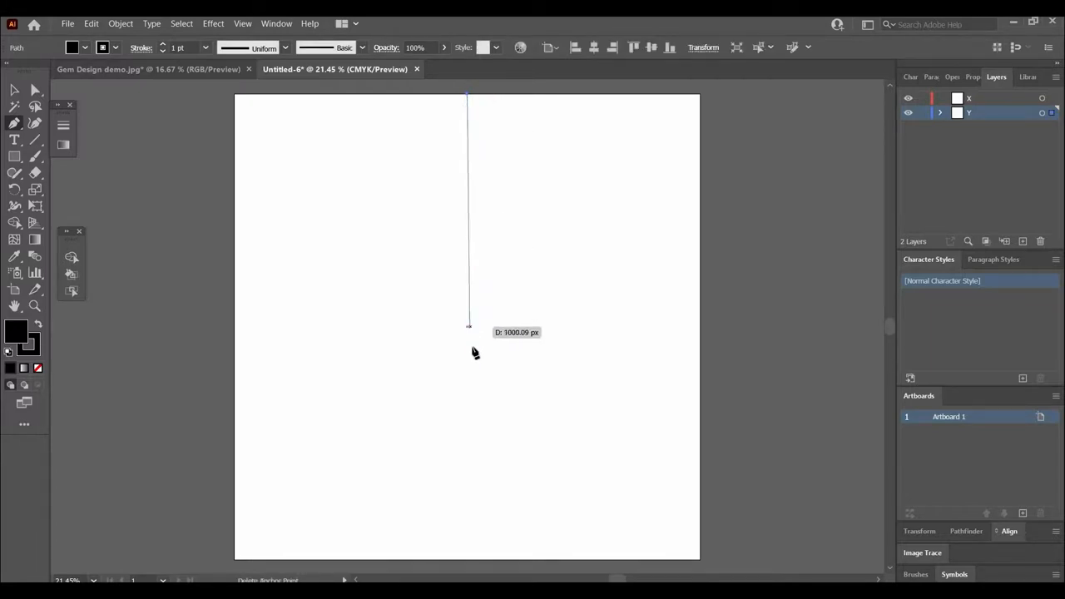
drag(468, 324, 476, 566)
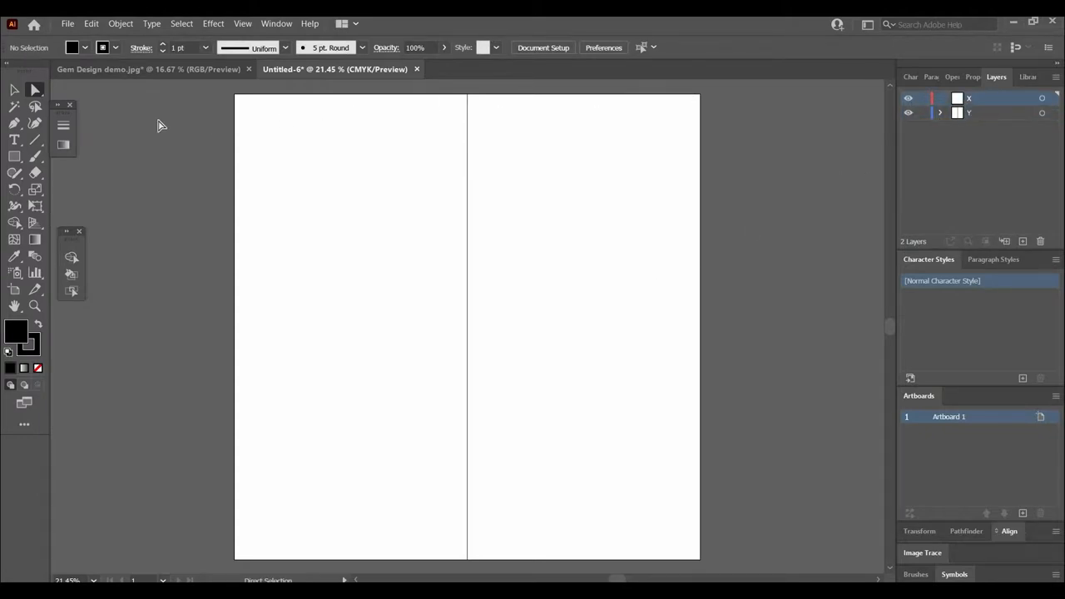
click(14, 122)
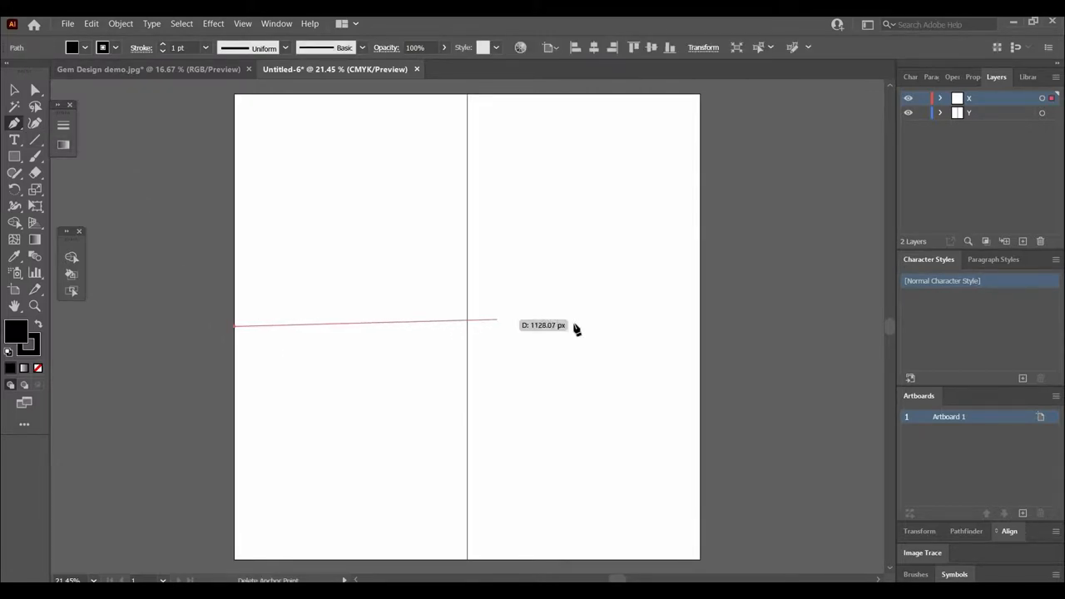
drag(495, 320, 698, 326)
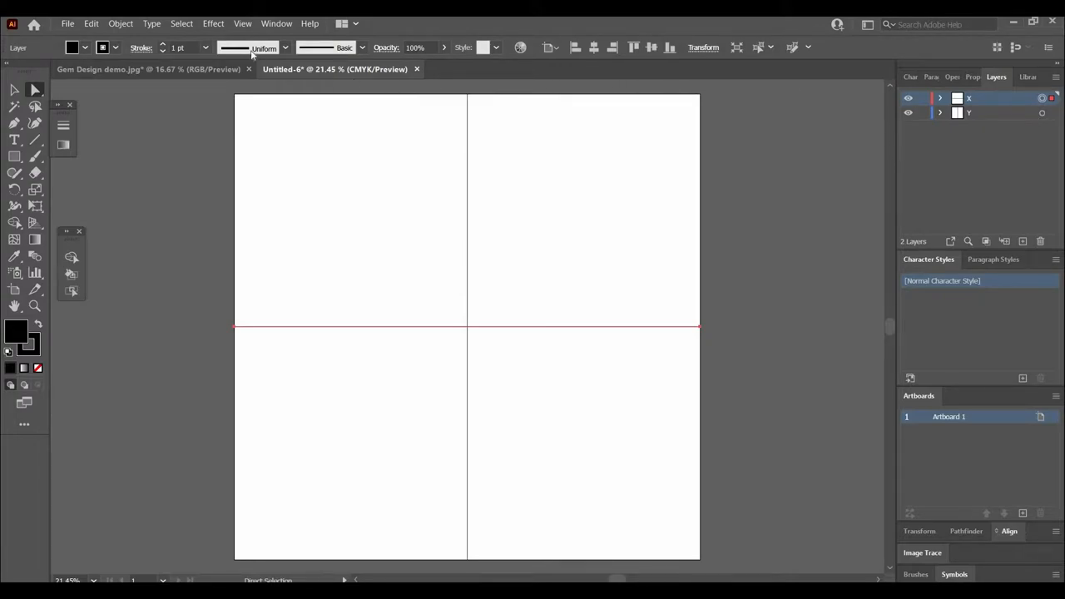
Step: Apply Effect > Distort & Transform > Transform to layer X with Reflect X and 1 copy
click(213, 23)
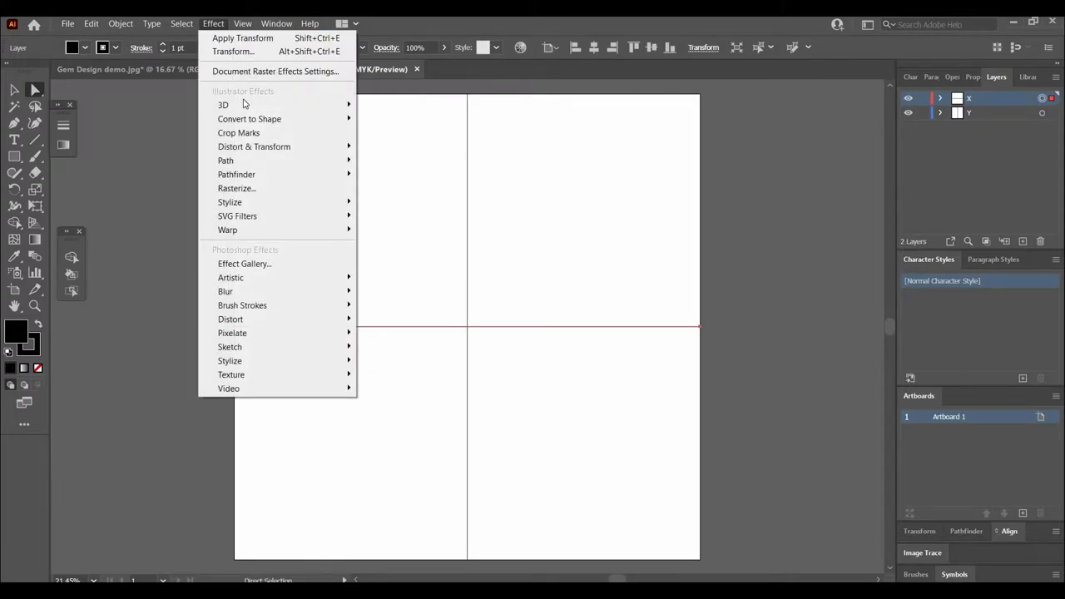
mouse_move(254, 146)
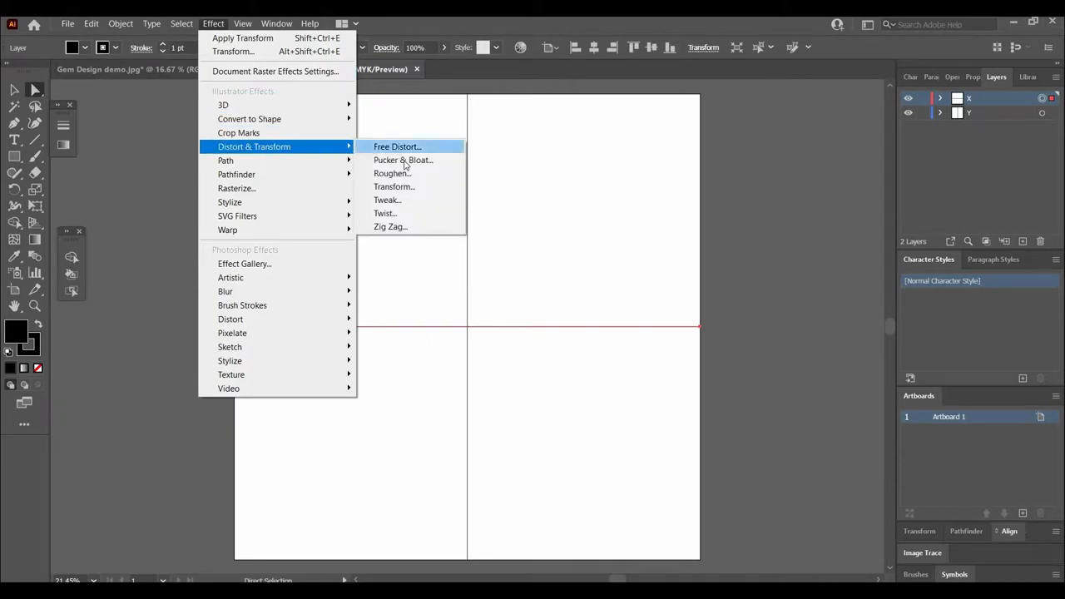
click(393, 187)
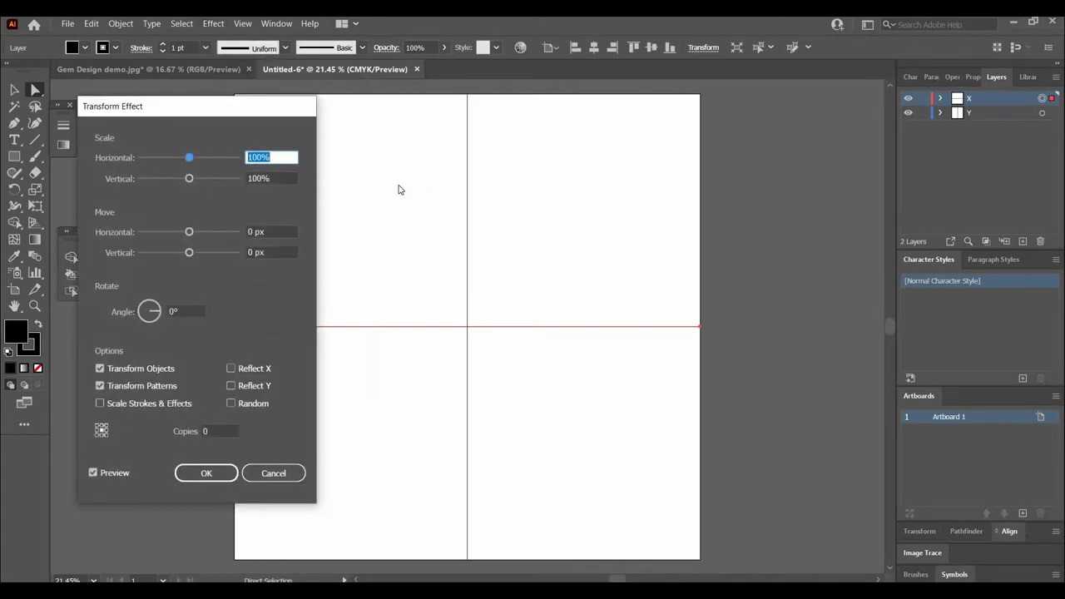
mouse_move(233, 371)
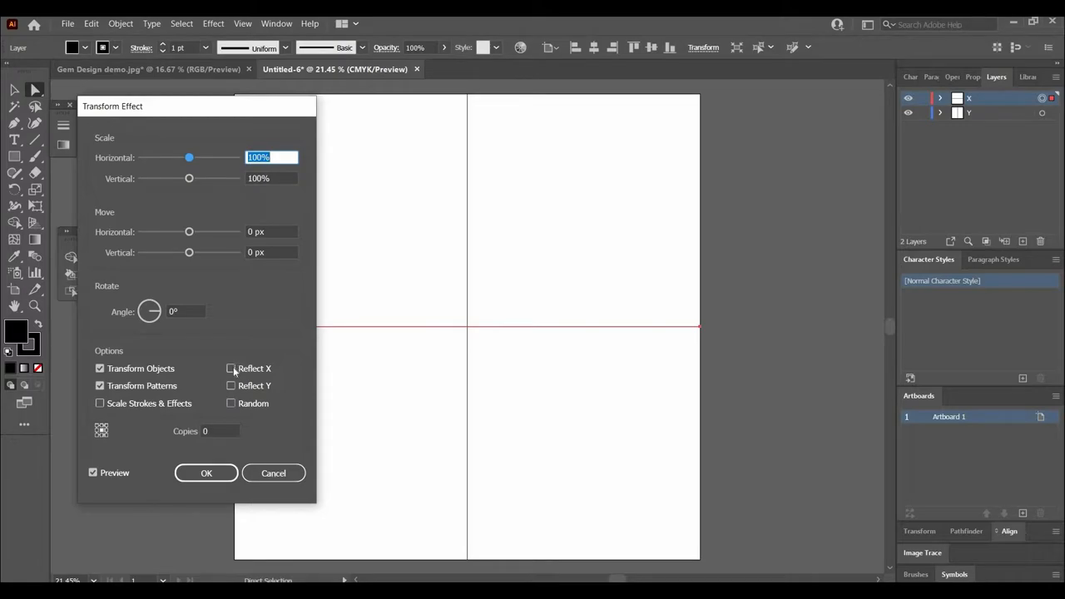
click(231, 368)
text(1)
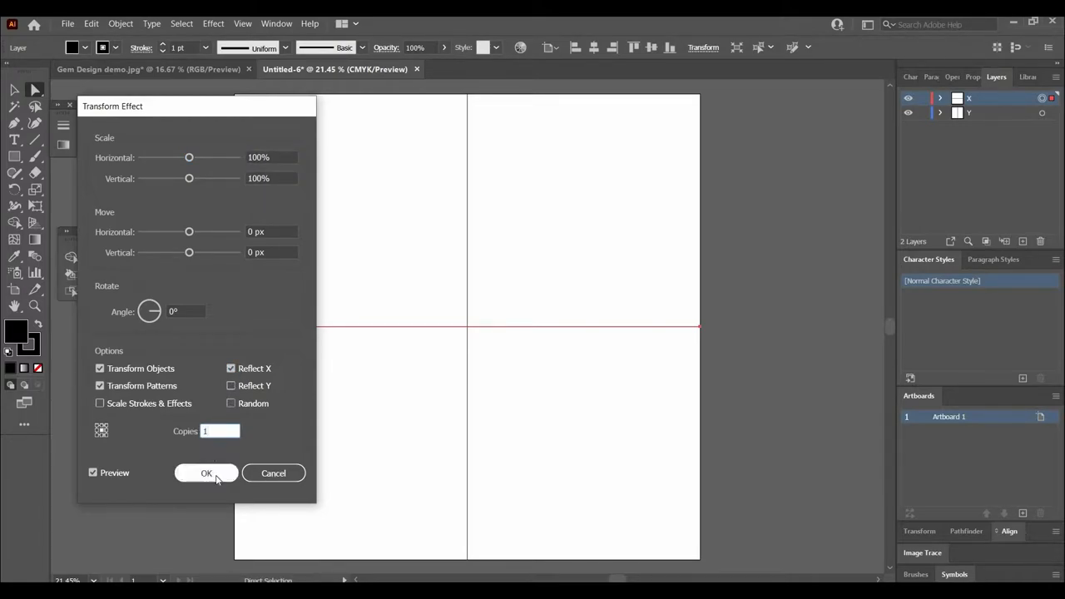
click(206, 473)
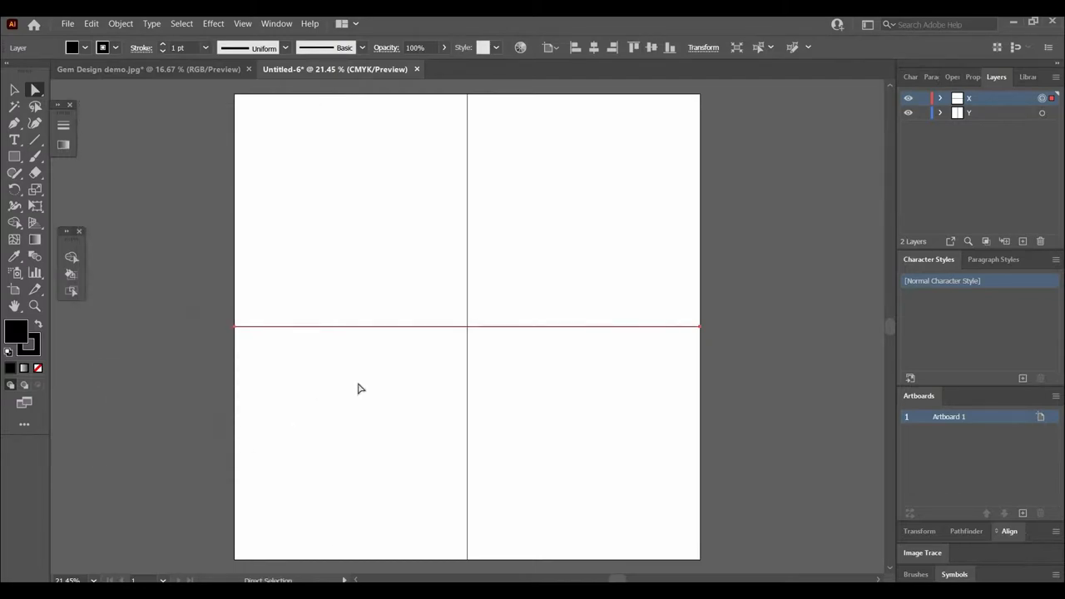
mouse_move(622, 255)
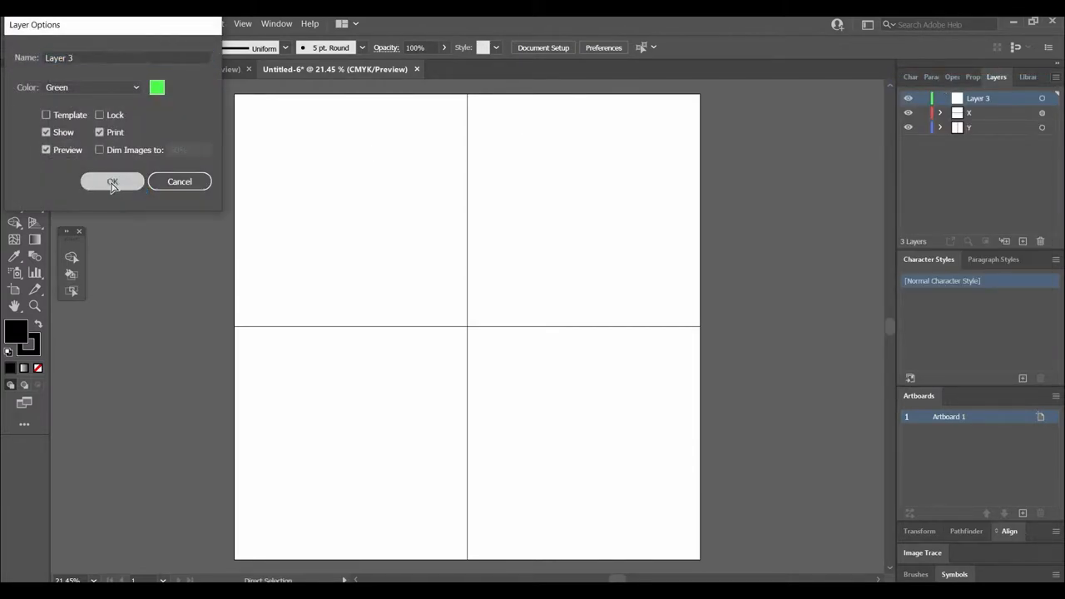
Step: Add Layer 3 and copy the sketch from Gem Design demo.jpg into Untitled-6
click(113, 181)
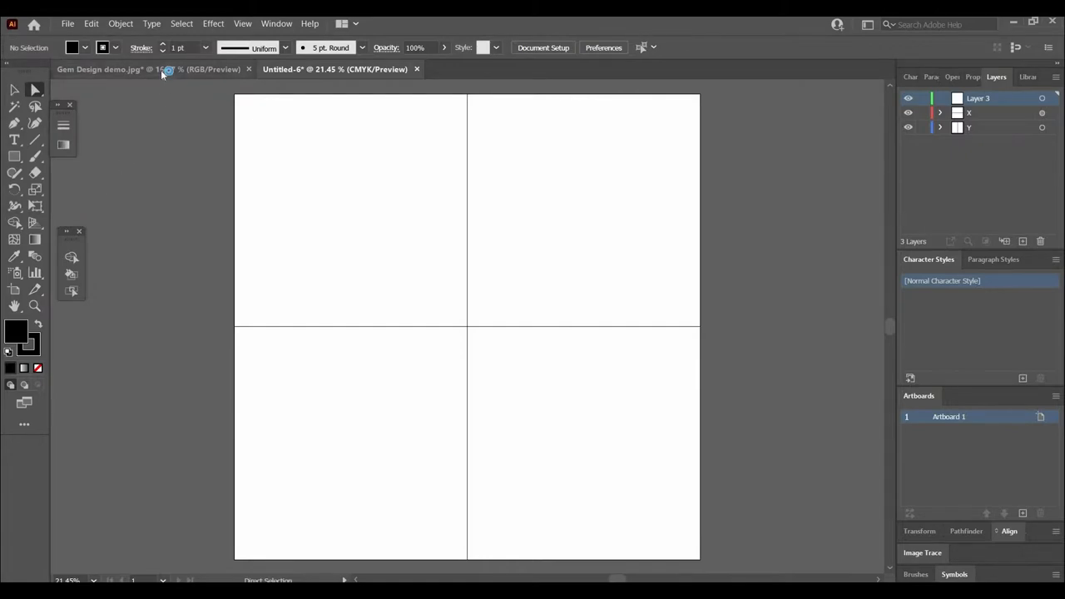
click(100, 69)
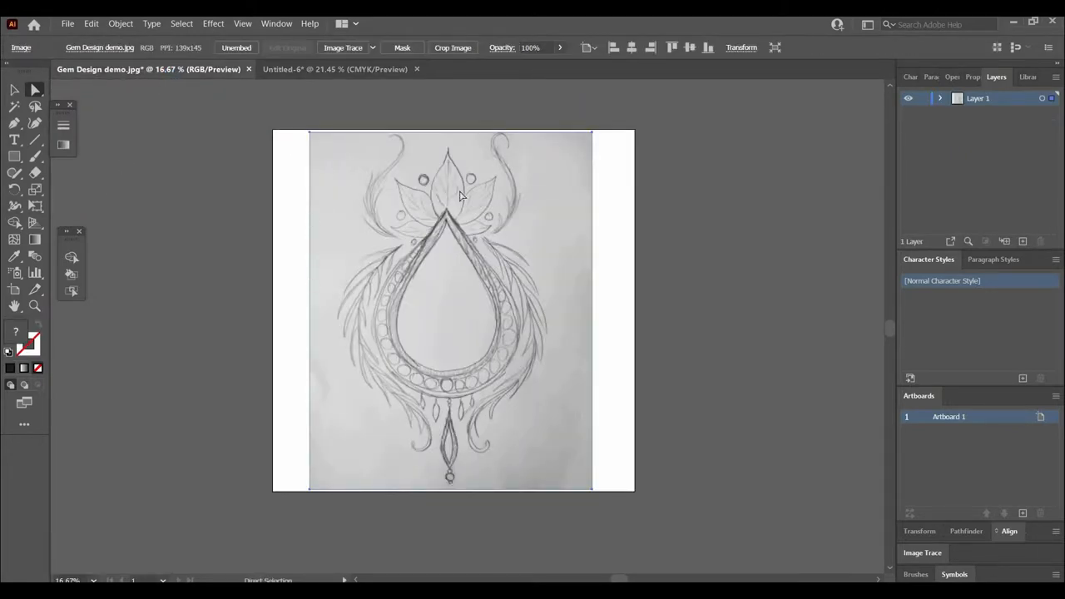
click(181, 23)
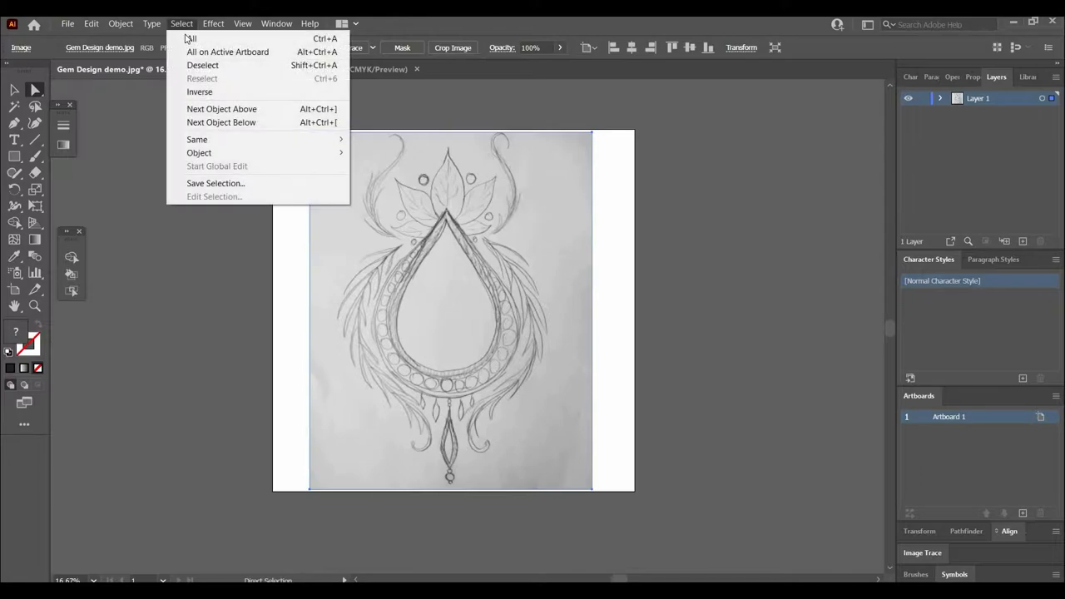
click(91, 23)
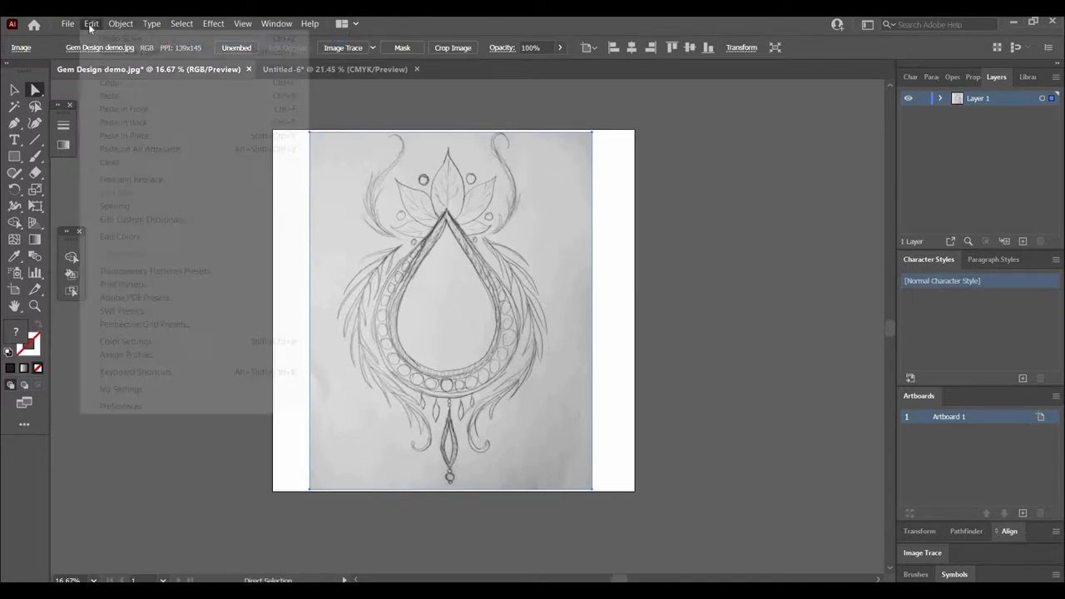
click(183, 115)
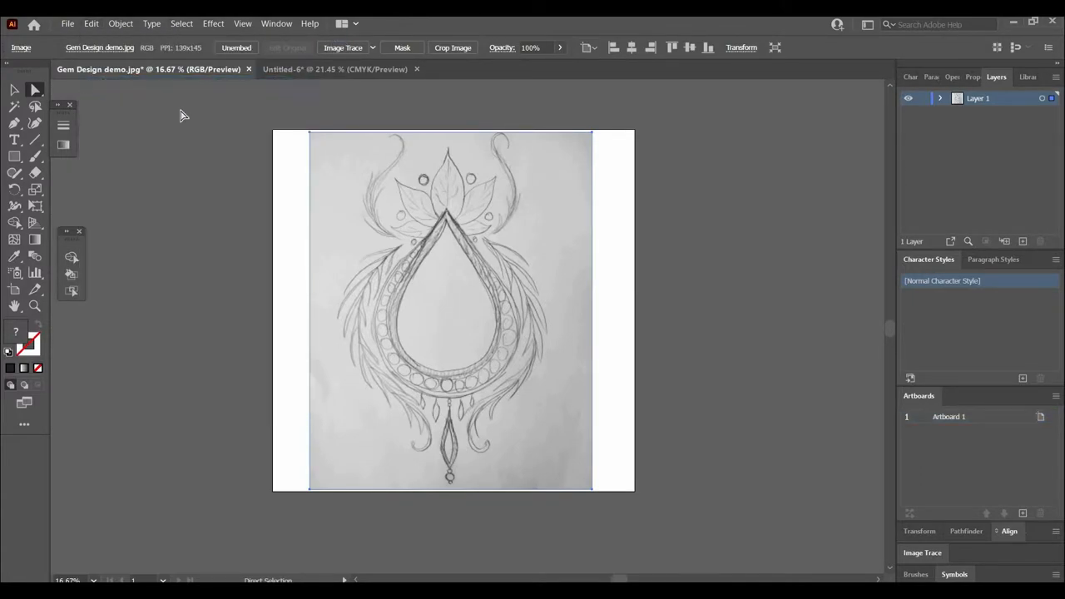
click(333, 69)
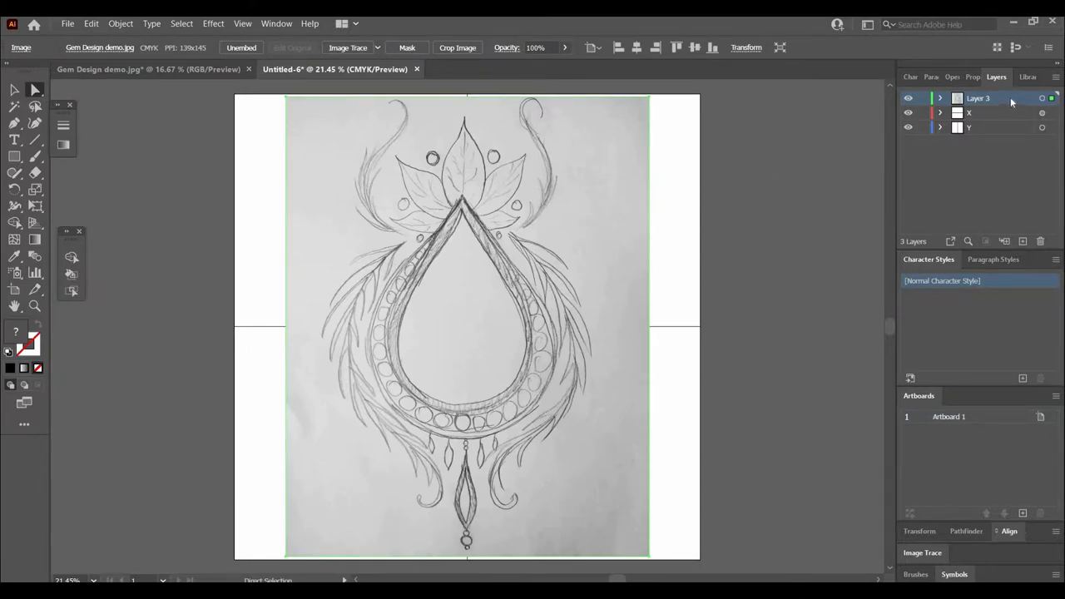
Step: Turn on Dim Images for Layer 3 and drag it below layer Y
double_click(978, 98)
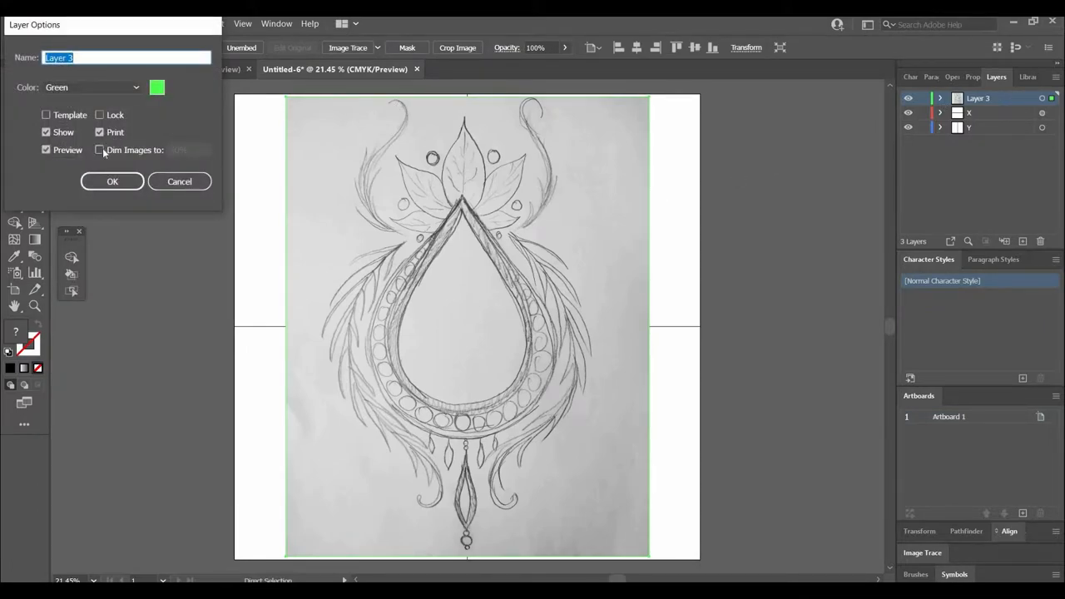
click(112, 181)
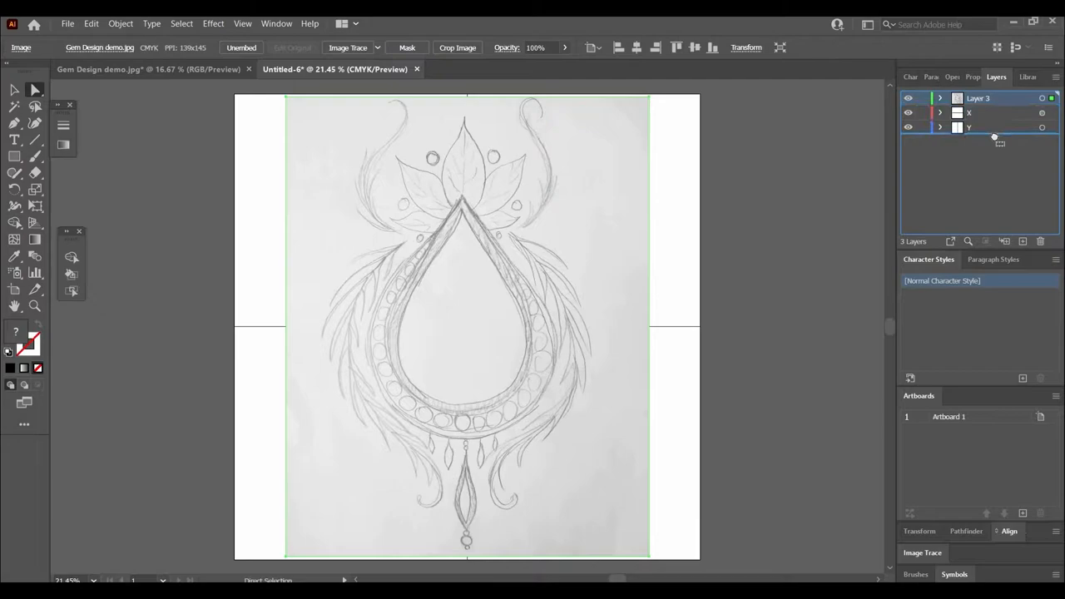
drag(978, 99, 978, 127)
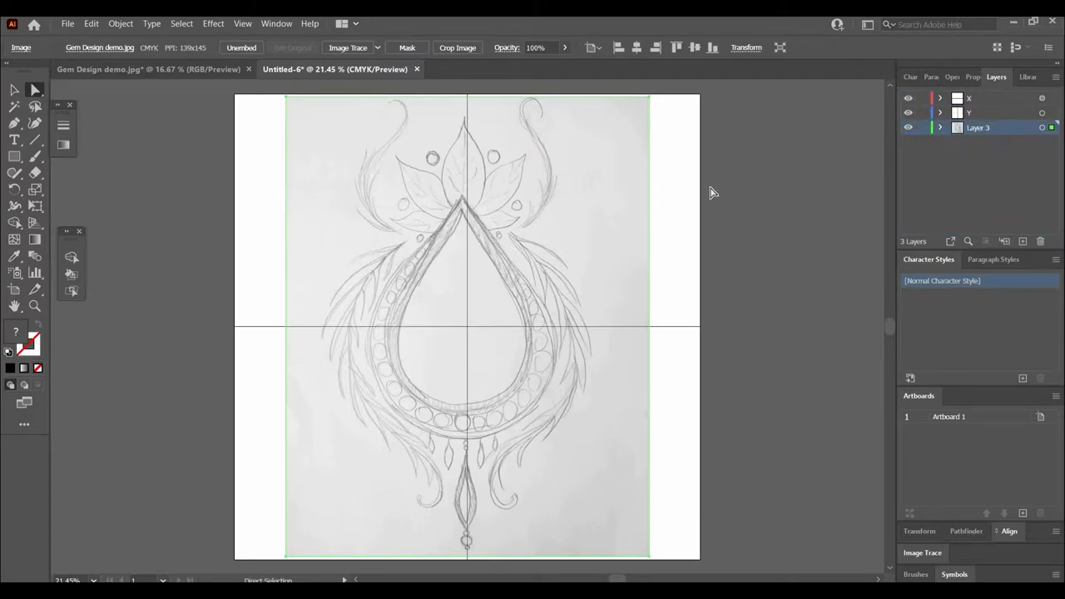
mouse_move(275, 226)
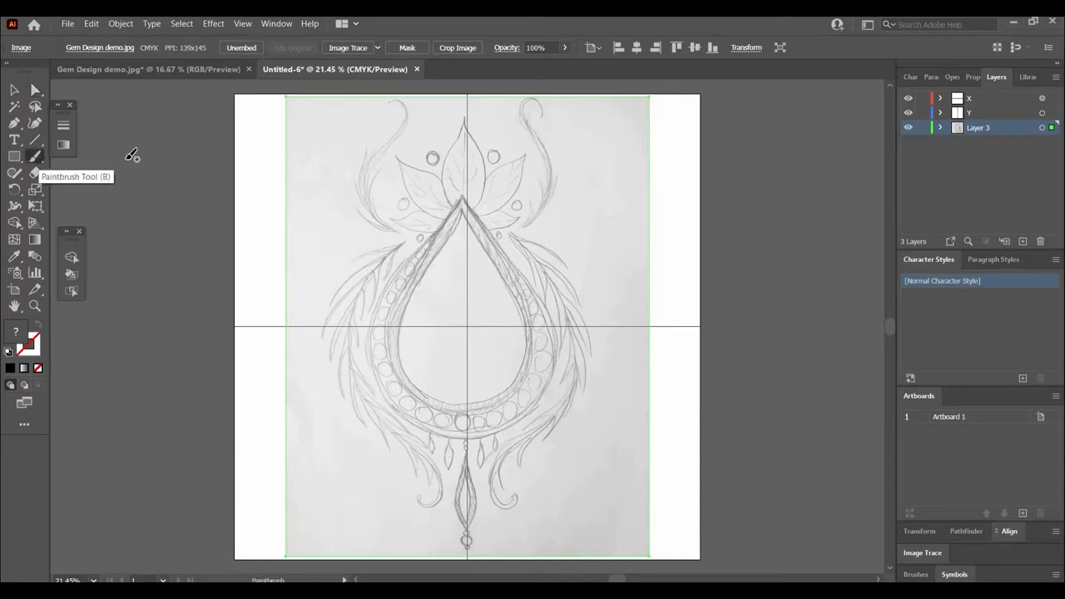
mouse_move(64, 145)
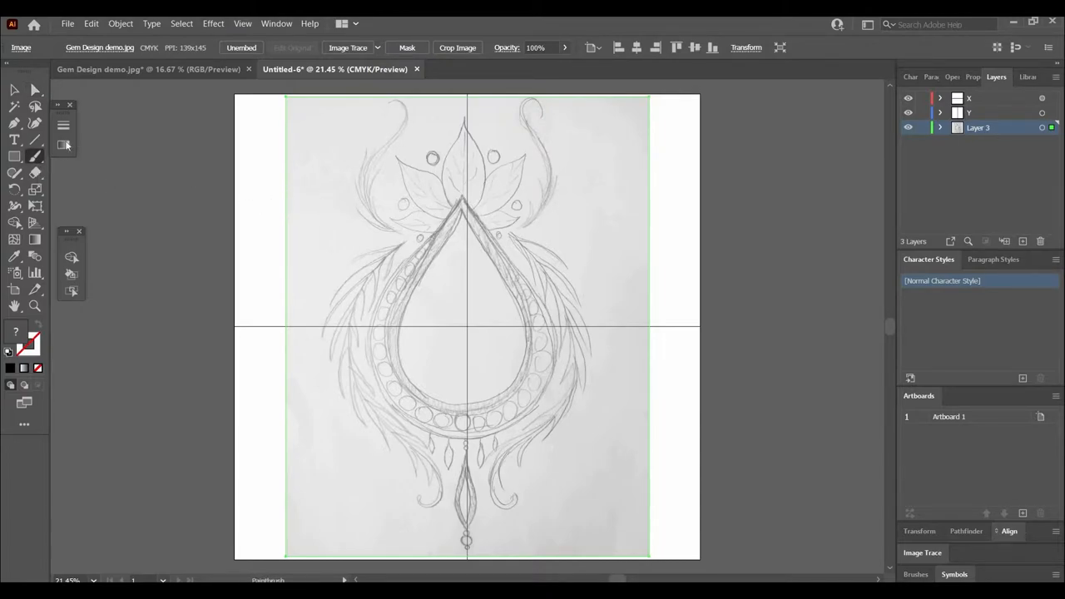
mouse_move(15, 123)
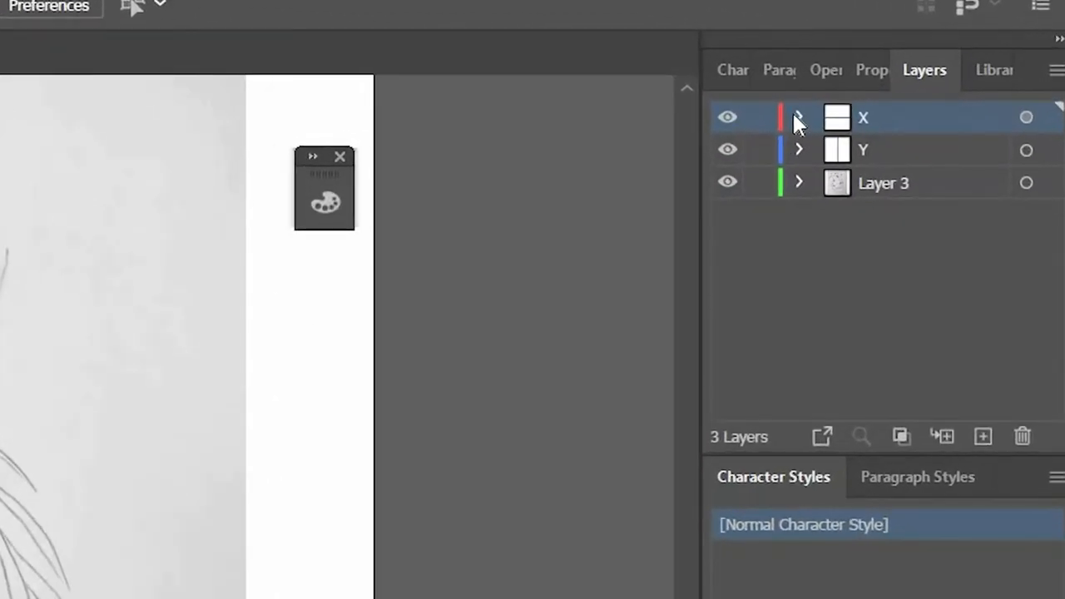
Step: Hide the horizontal <Path> inside layer X and collapse the layer
click(799, 117)
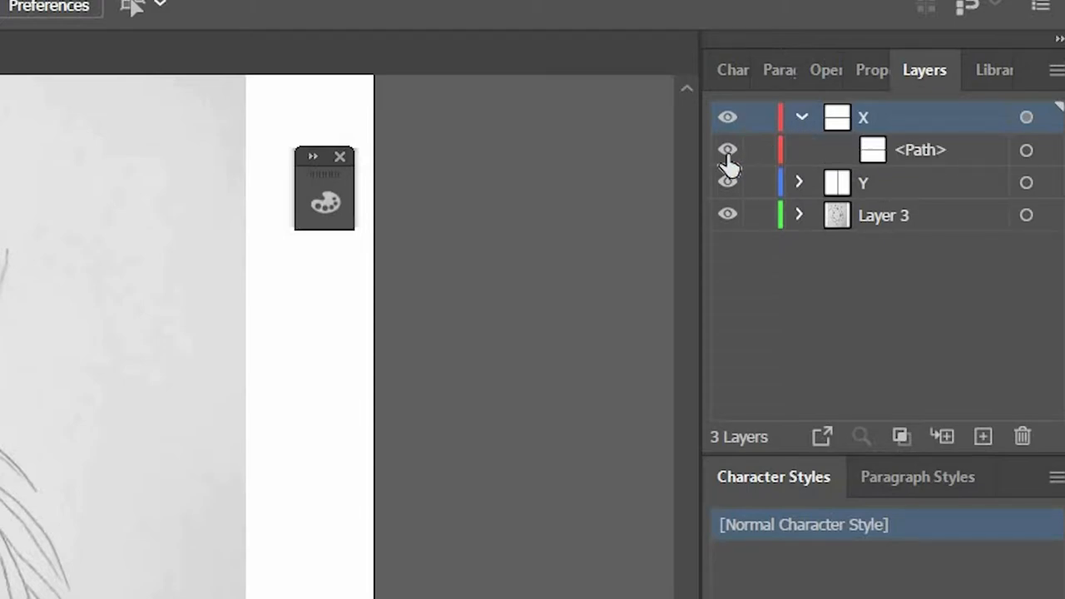
click(727, 149)
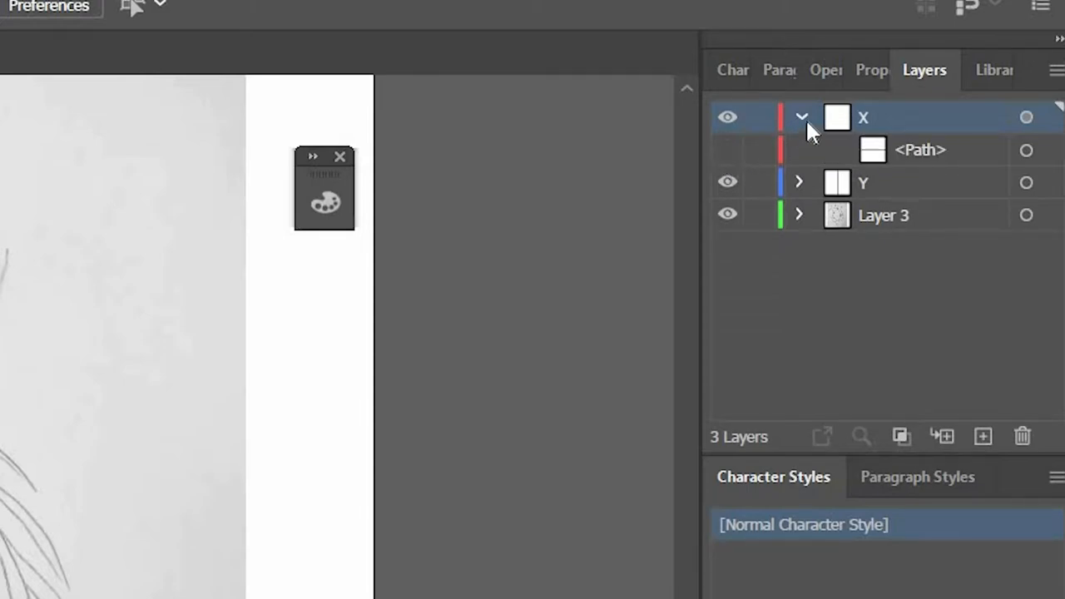
click(800, 116)
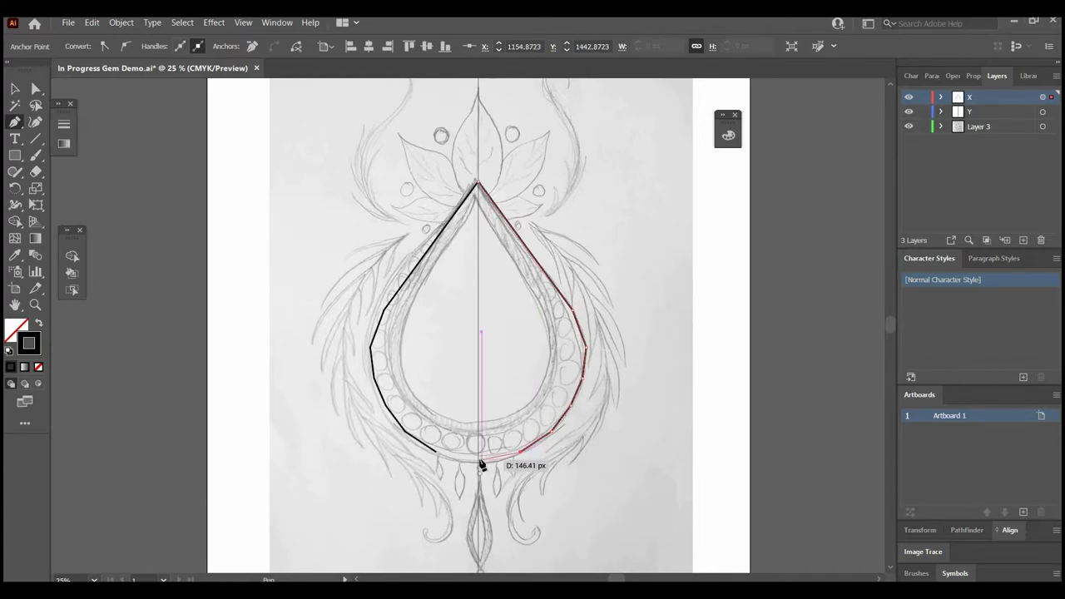
mouse_move(448, 332)
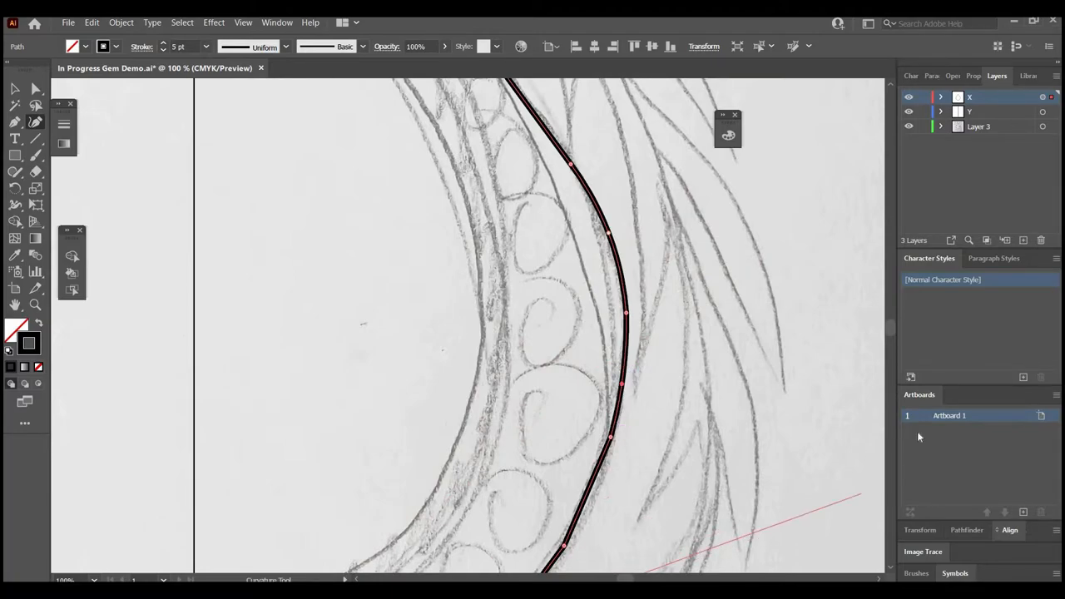
Step: Trace the teardrop's inner and outer band curves over the sketch with the Curvature tool
click(591, 487)
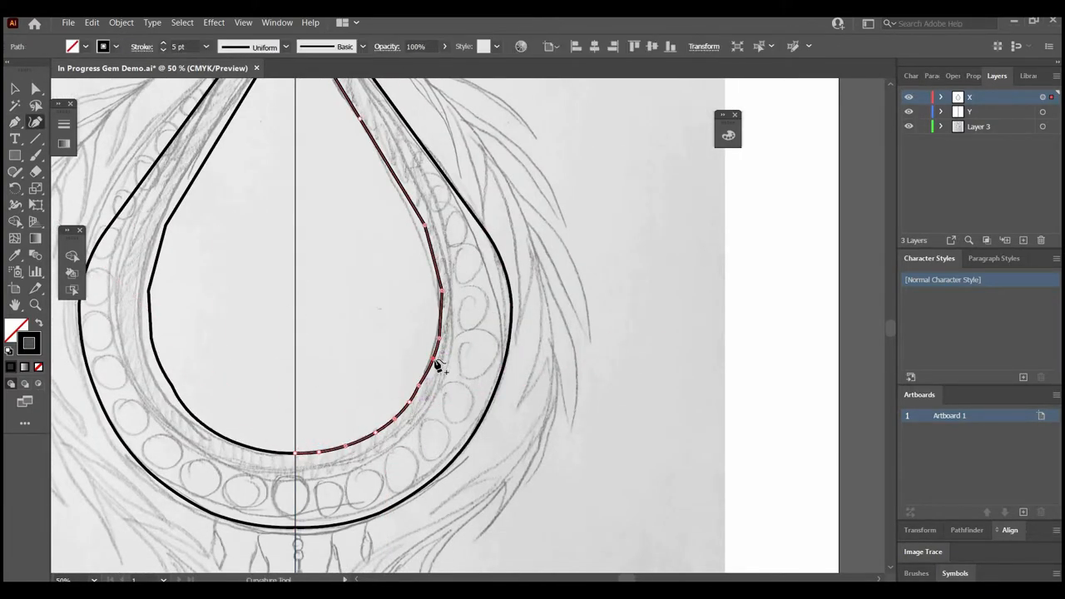
click(436, 257)
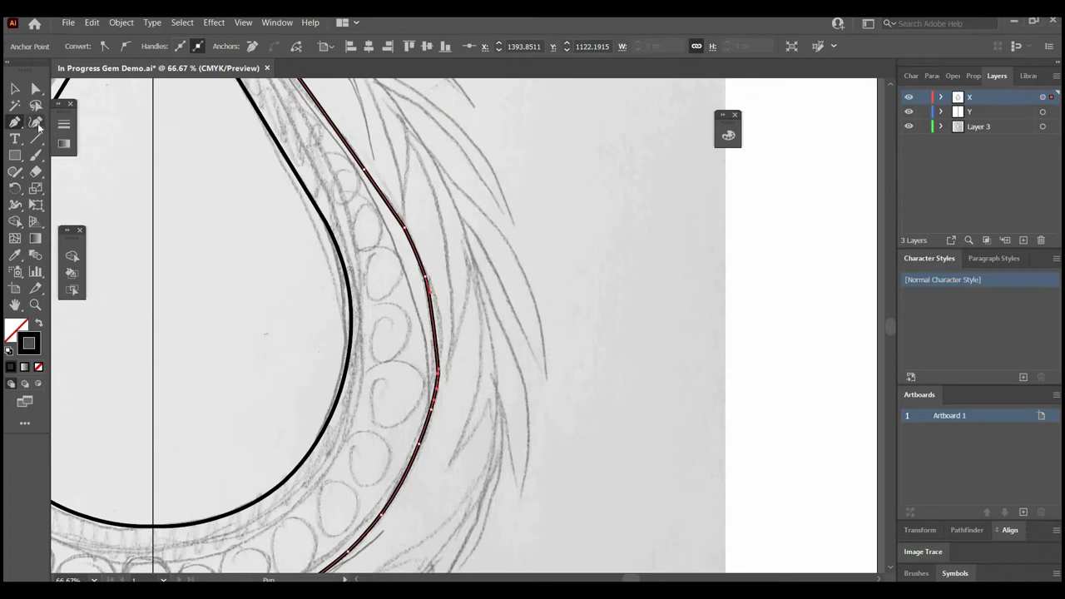
click(36, 122)
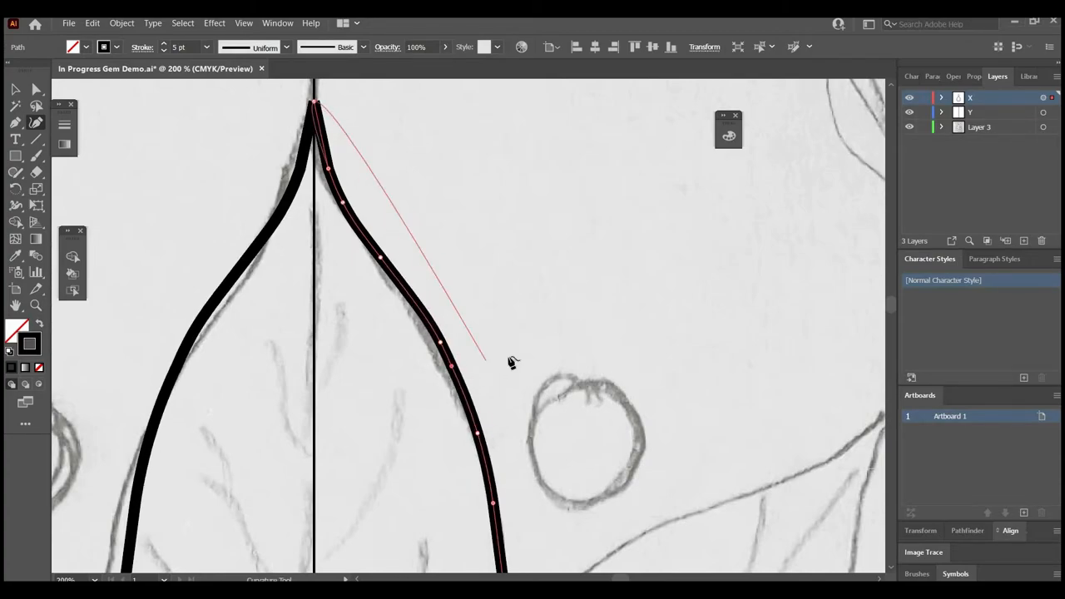
scroll(down, 3)
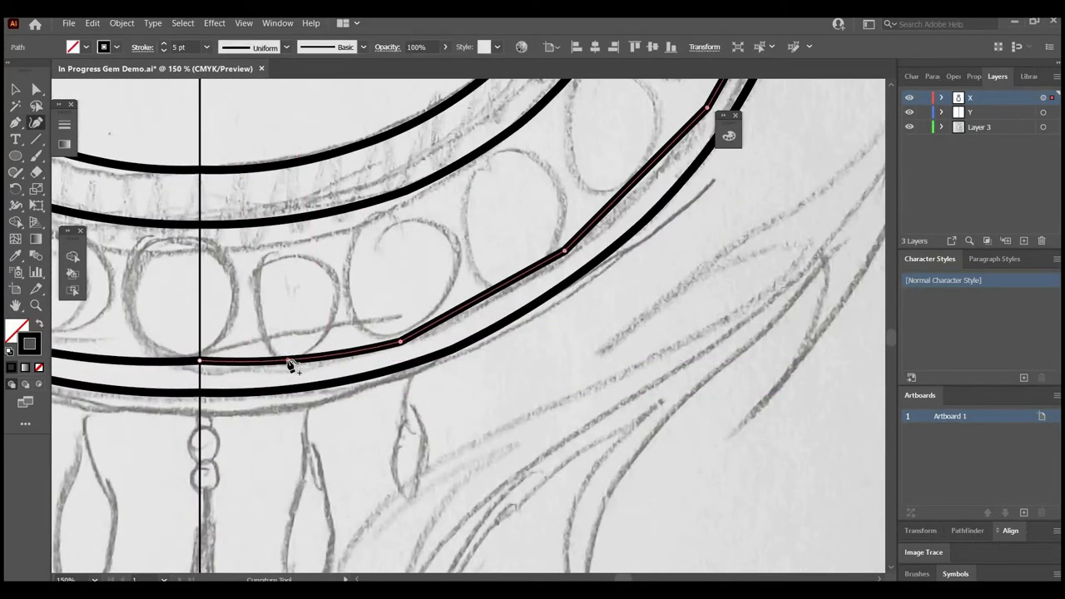
click(661, 179)
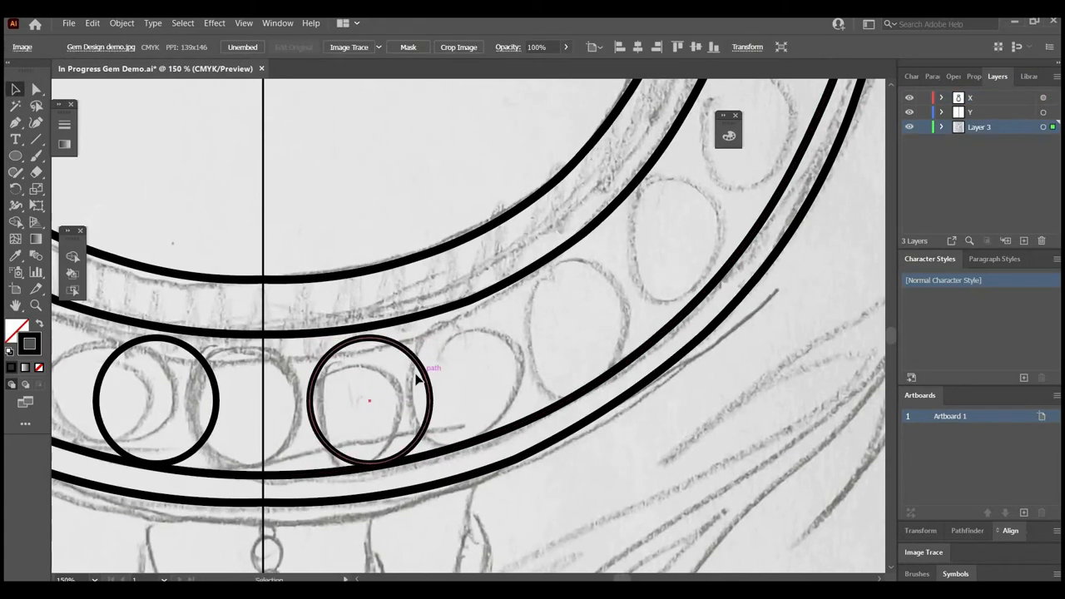
Step: Move a bead circle onto its sketched bead position
click(385, 396)
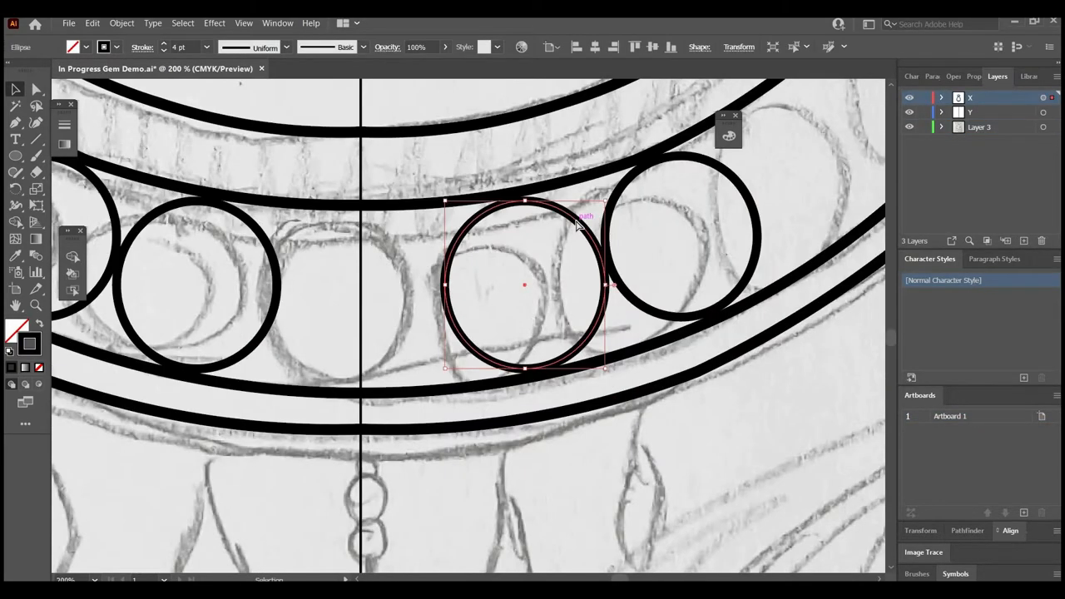
drag(524, 285, 465, 325)
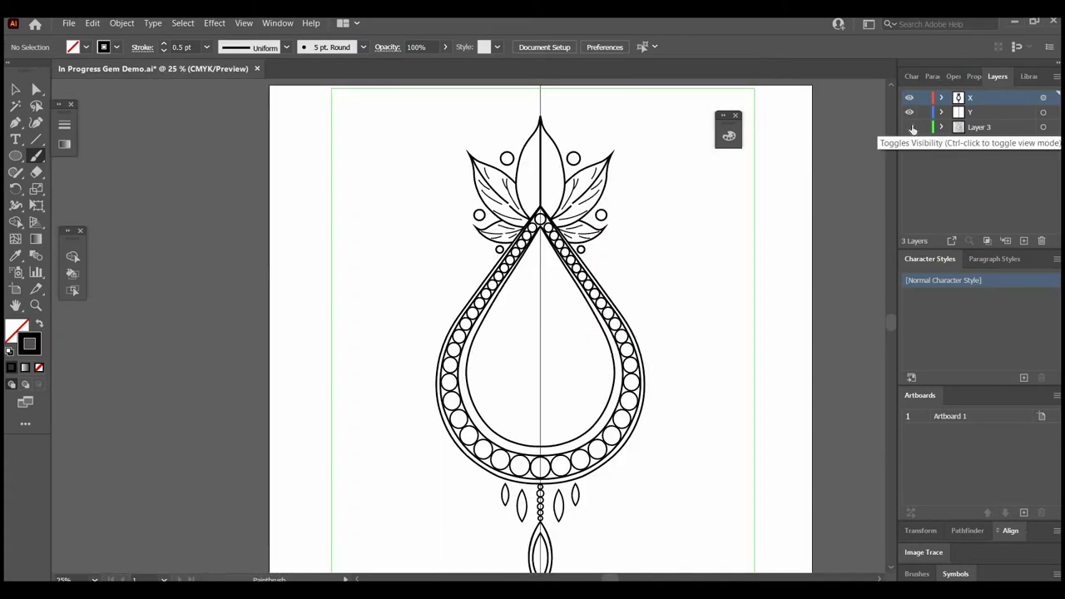
Step: Turn Layer 3's visibility back on to show the dimmed sketch
click(910, 127)
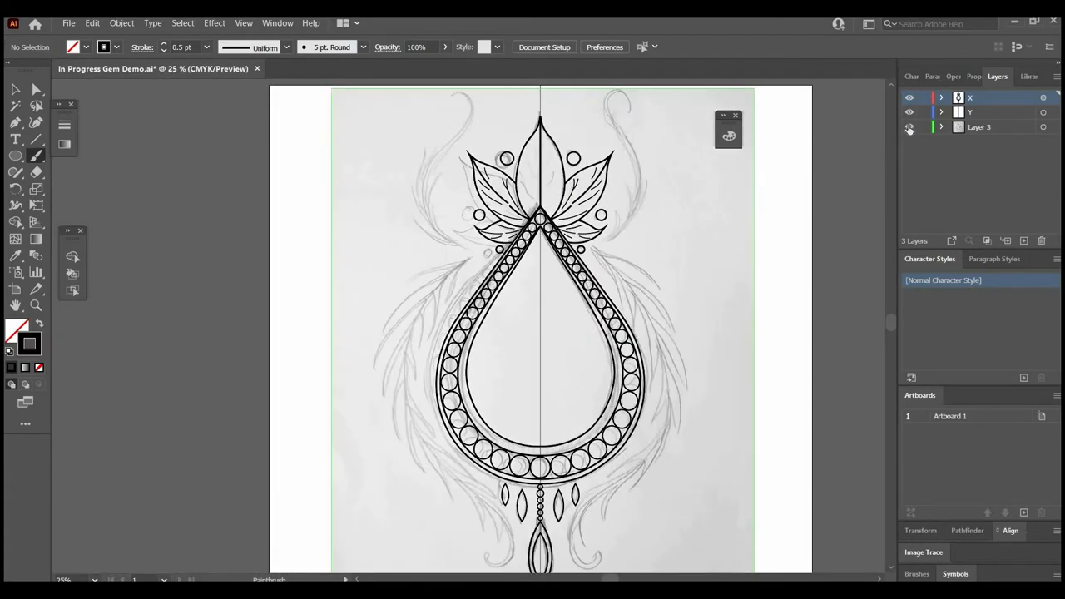